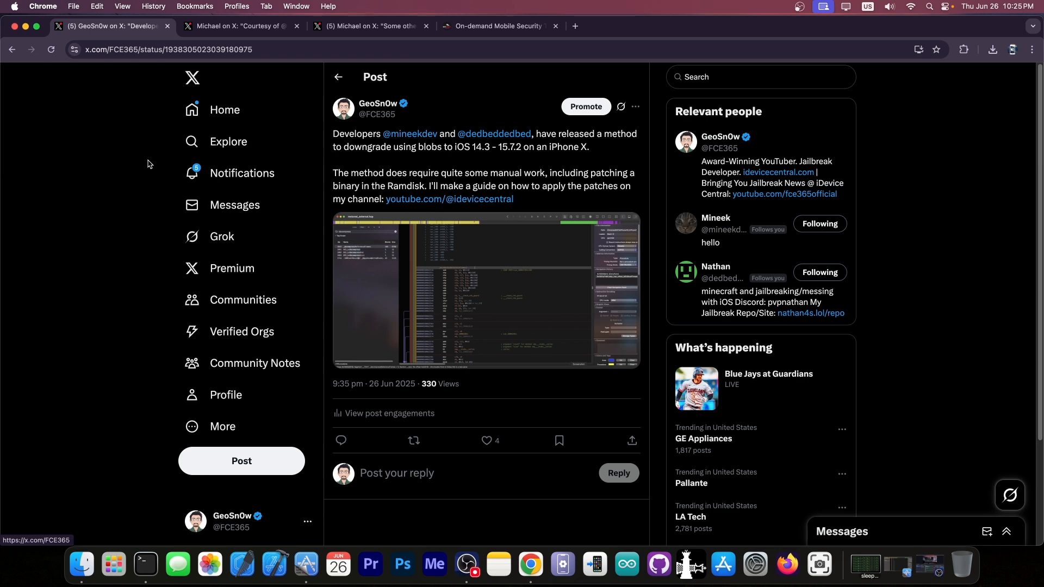
{"action": "left_click", "coordinate": [239, 26]}
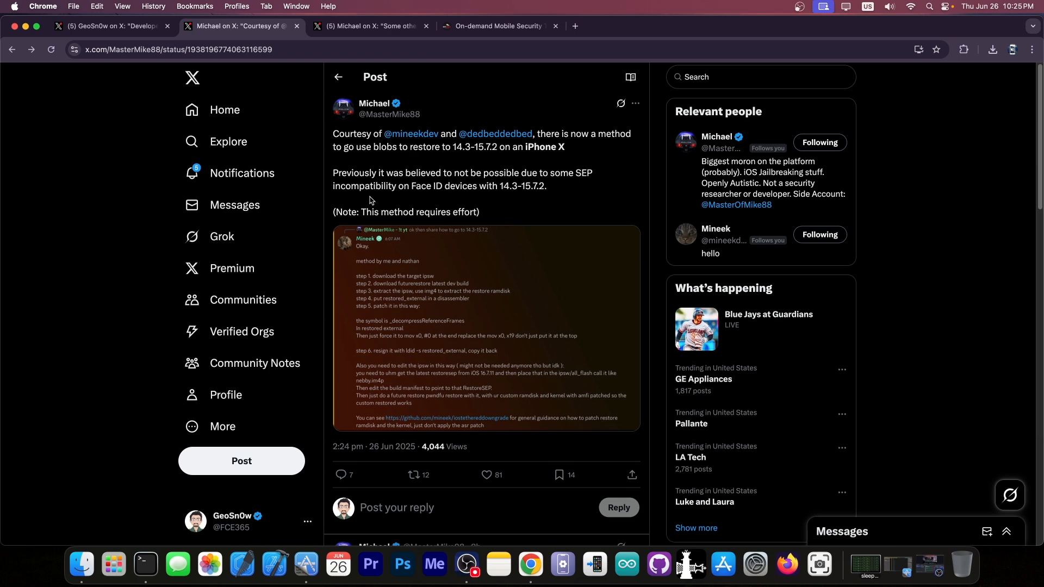
{"action": "mouse_move", "coordinate": [439, 205]}
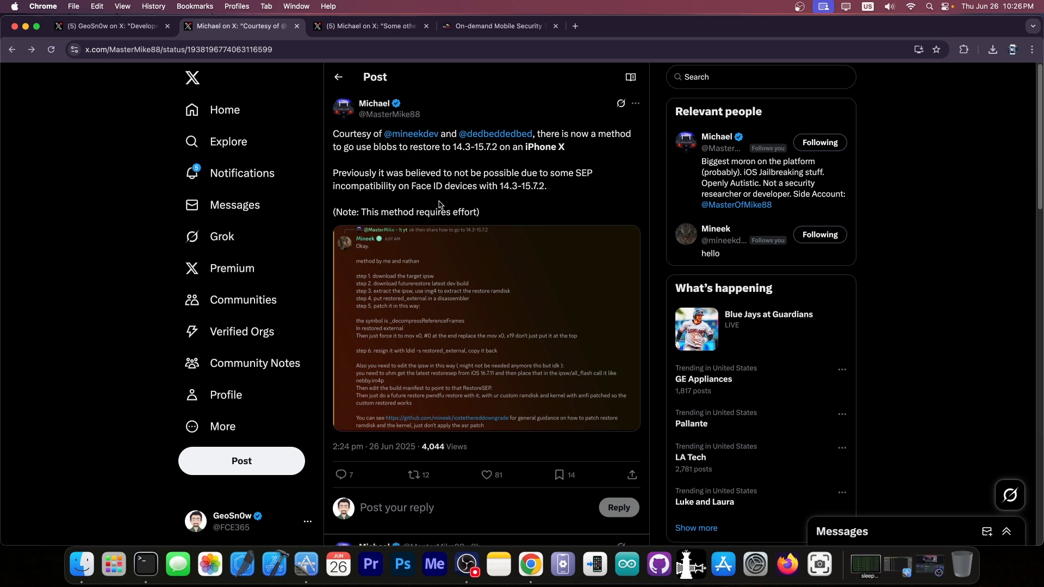
Enlarge the attached screenshot of Mineek's step-by-step downgrade method to full size
{"action": "left_click", "coordinate": [486, 326]}
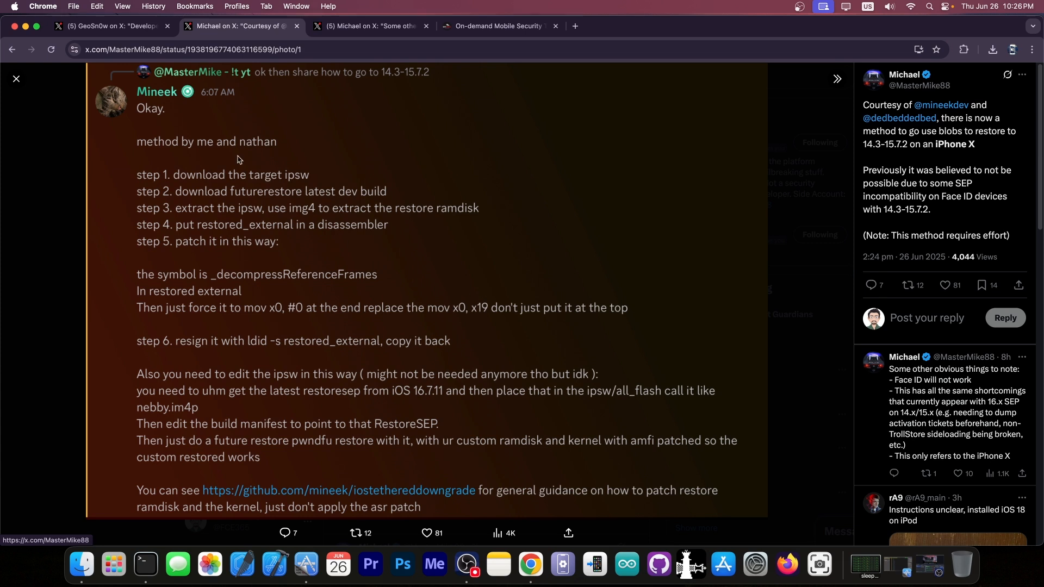
{"action": "mouse_move", "coordinate": [225, 169]}
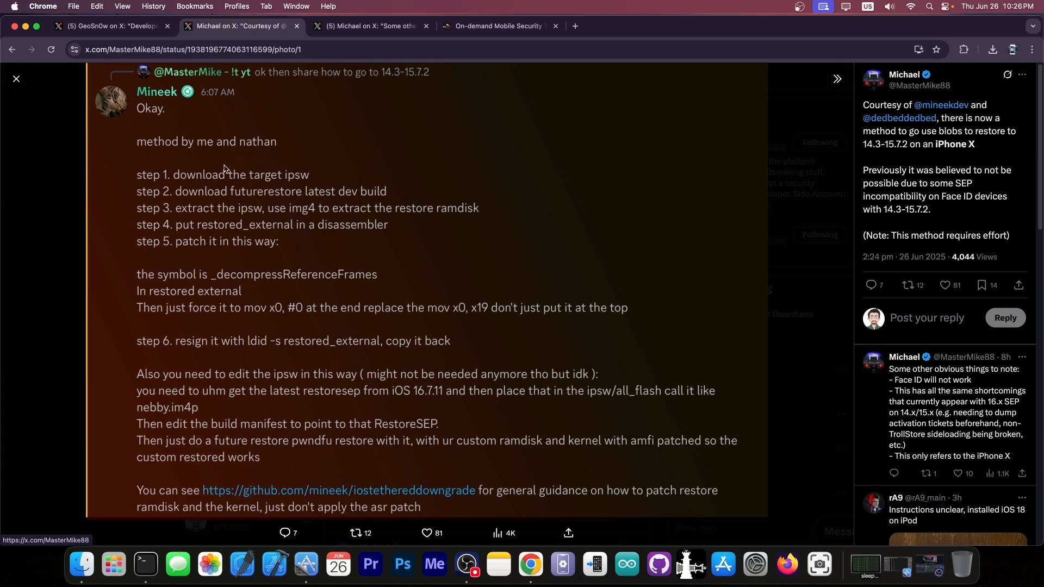
{"action": "mouse_move", "coordinate": [304, 192]}
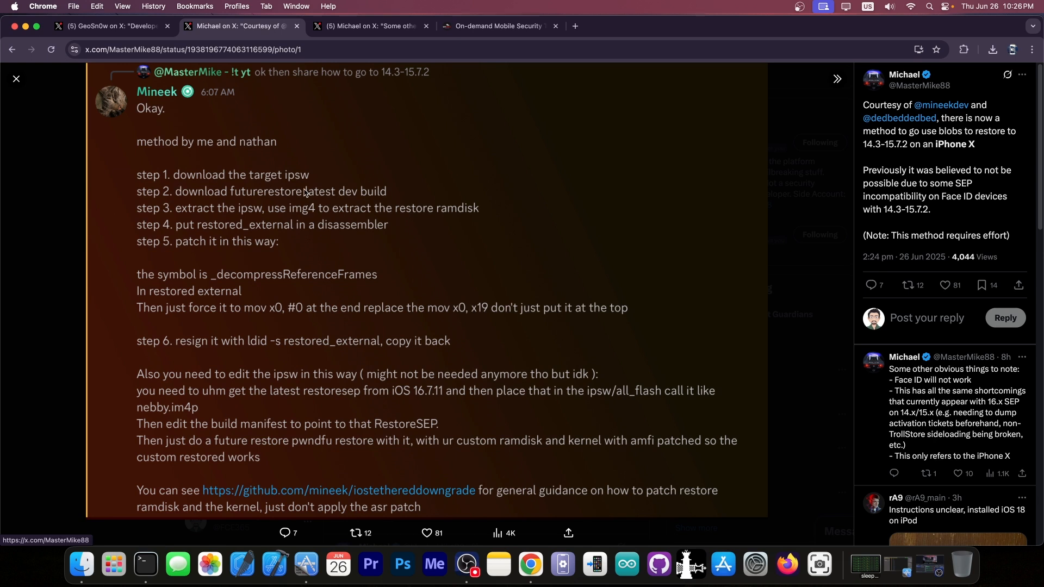
{"action": "mouse_move", "coordinate": [316, 184]}
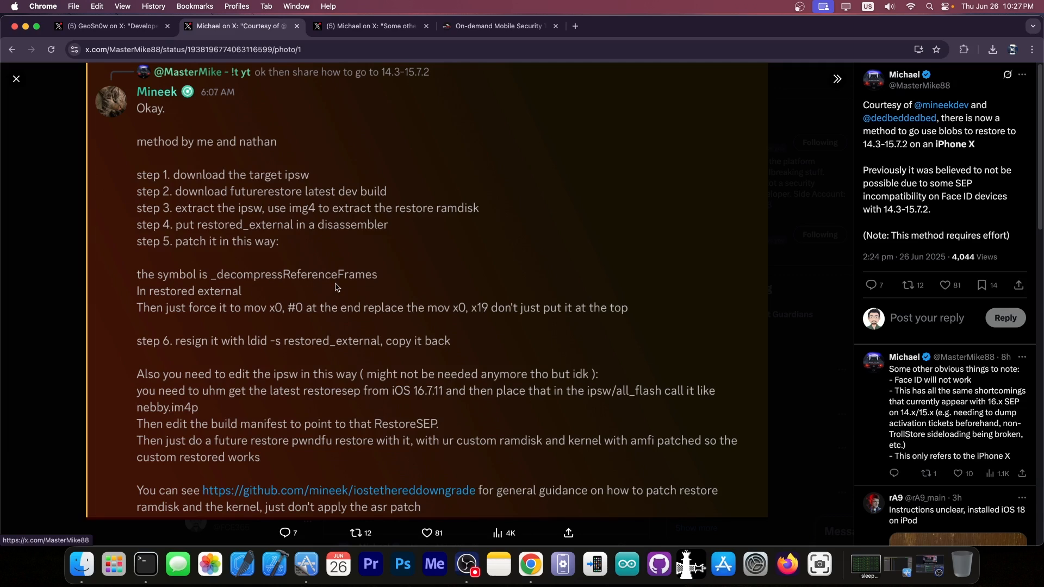
{"action": "mouse_move", "coordinate": [172, 317]}
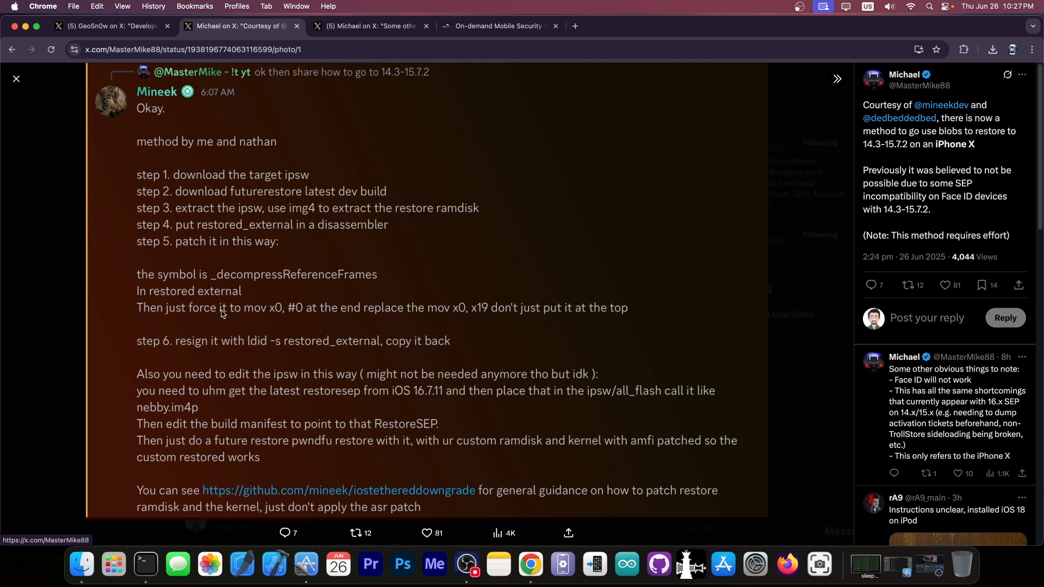
{"action": "mouse_move", "coordinate": [484, 315]}
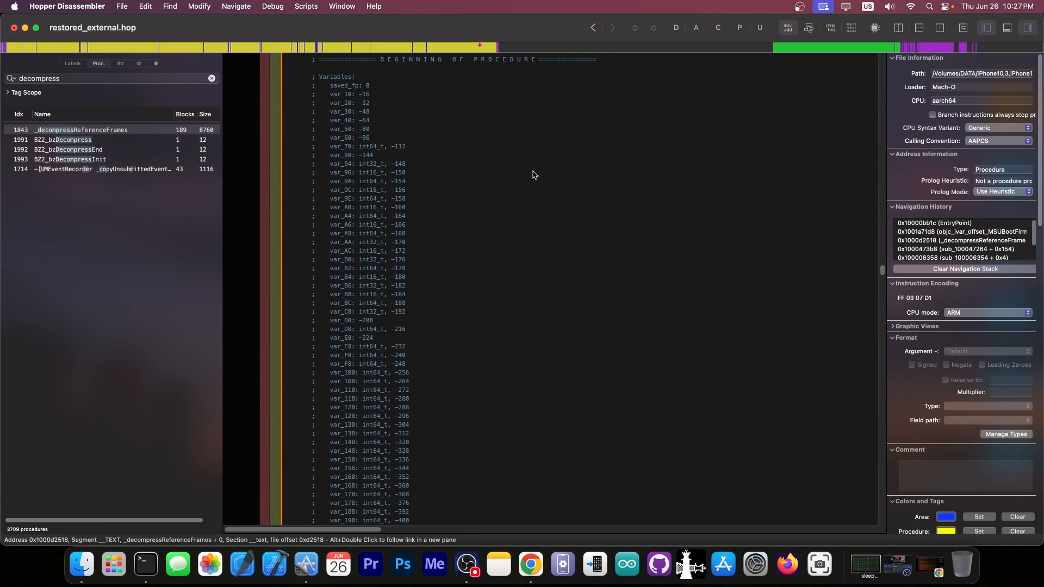
{"action": "mouse_move", "coordinate": [512, 135]}
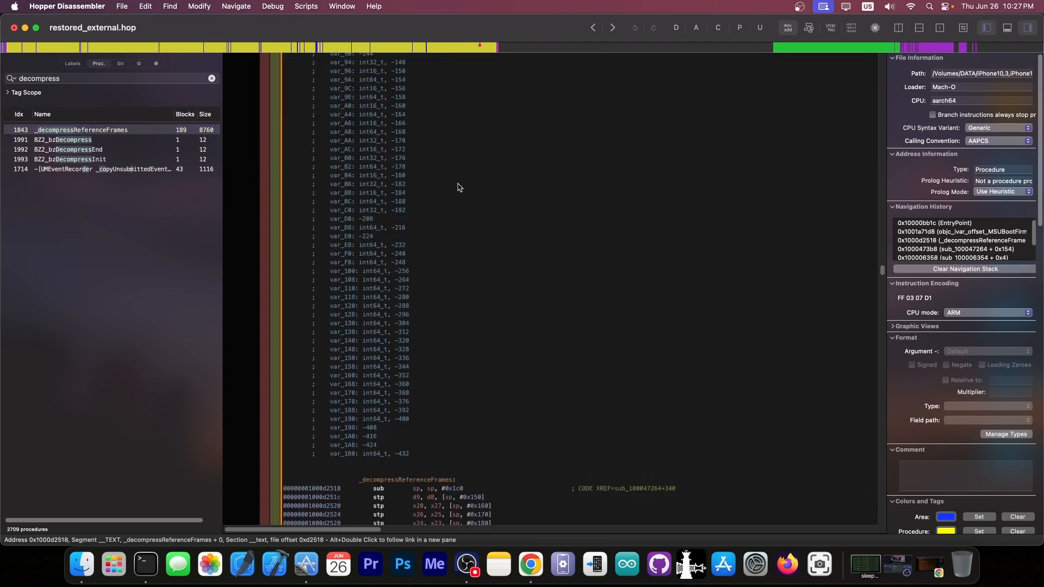
Scroll the _decompressReferenceFrames listing past its variables into the assembly instructions
{"action": "scroll", "scroll_direction": "down", "scroll_amount": 3}
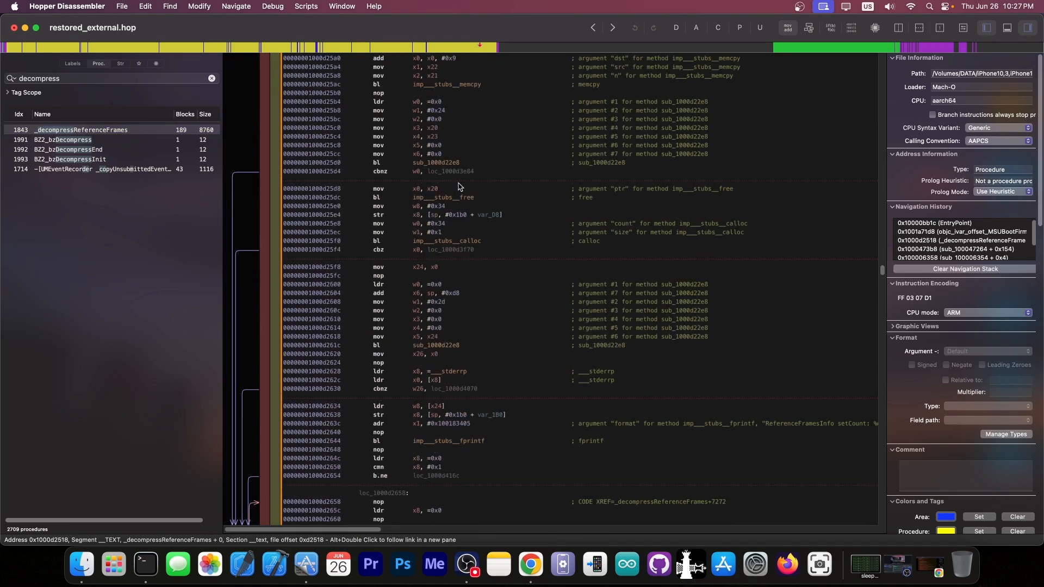
{"action": "scroll", "scroll_direction": "down", "scroll_amount": 3}
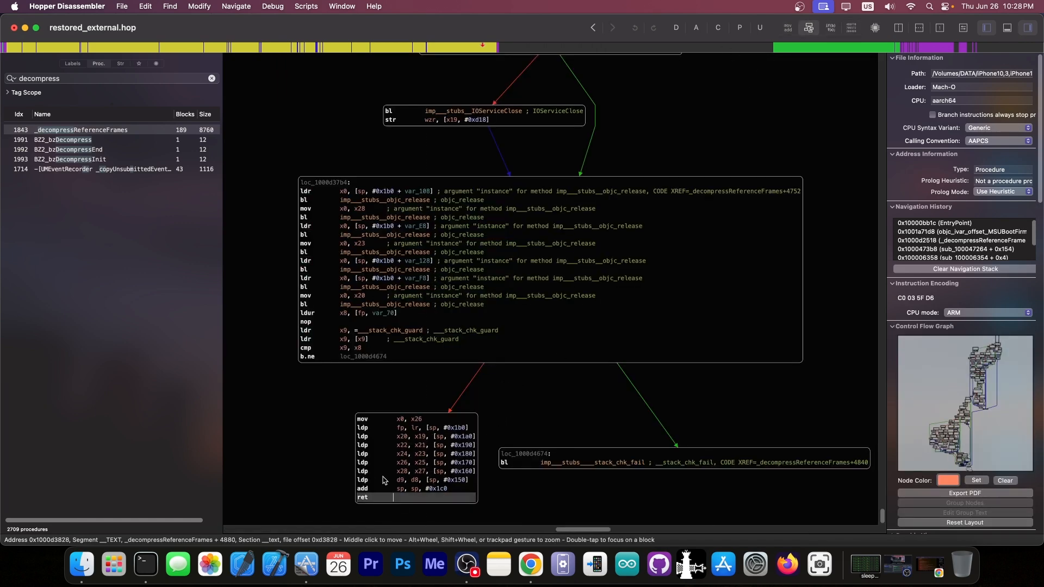
{"action": "mouse_move", "coordinate": [412, 504]}
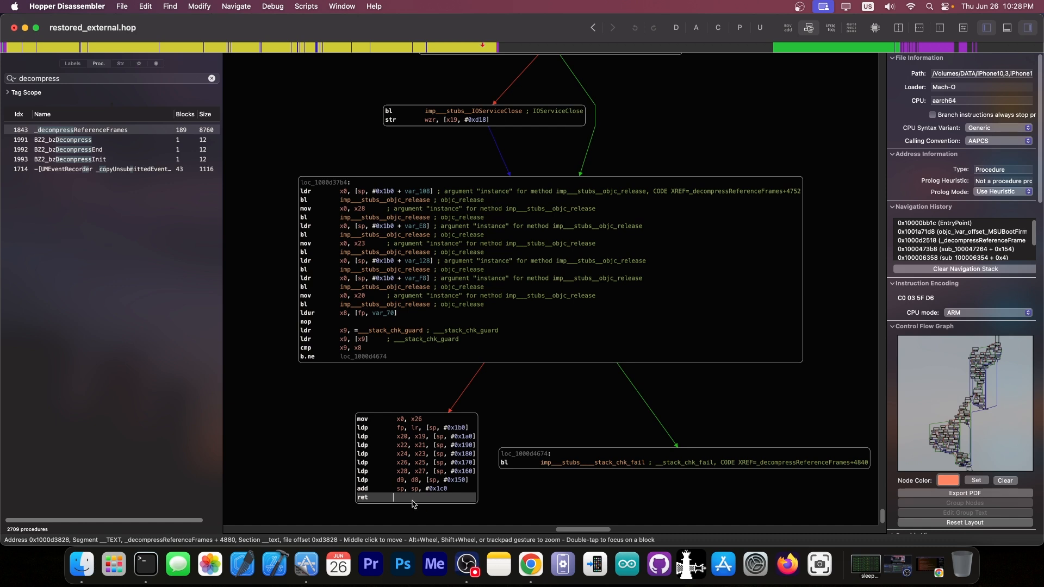
{"action": "mouse_move", "coordinate": [404, 425]}
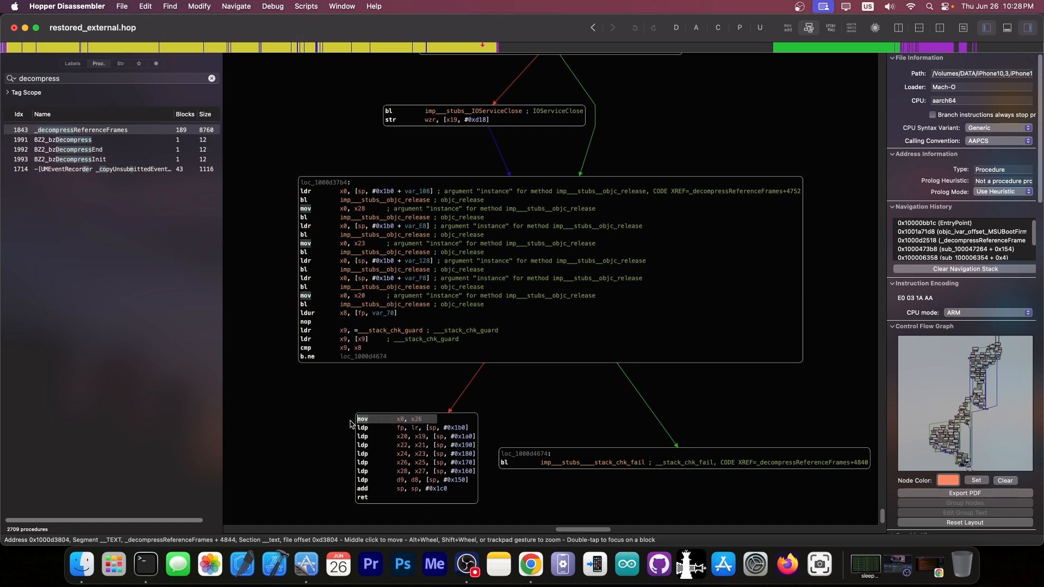
{"action": "mouse_move", "coordinate": [409, 463]}
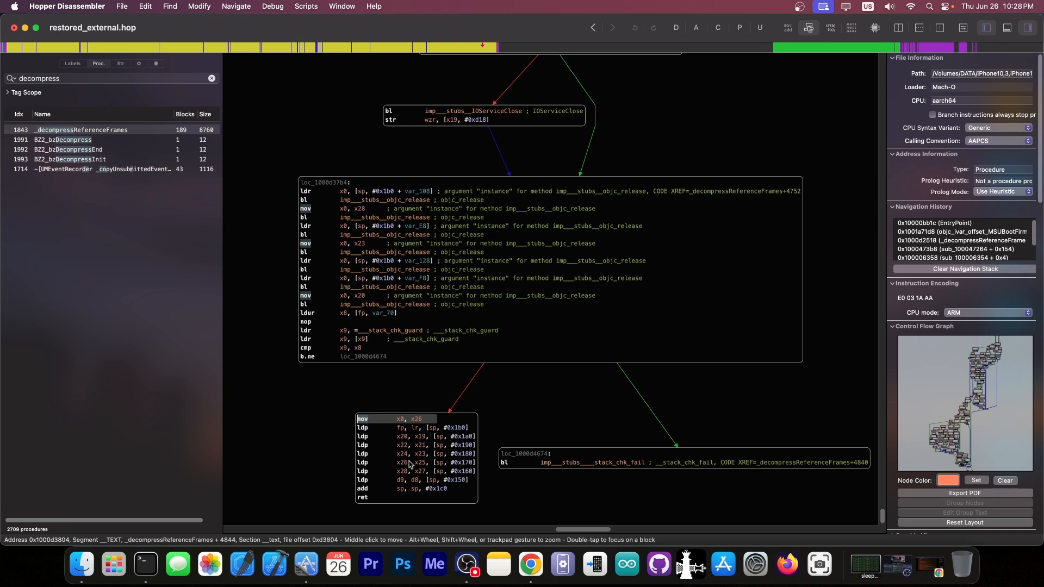
{"action": "mouse_move", "coordinate": [357, 504]}
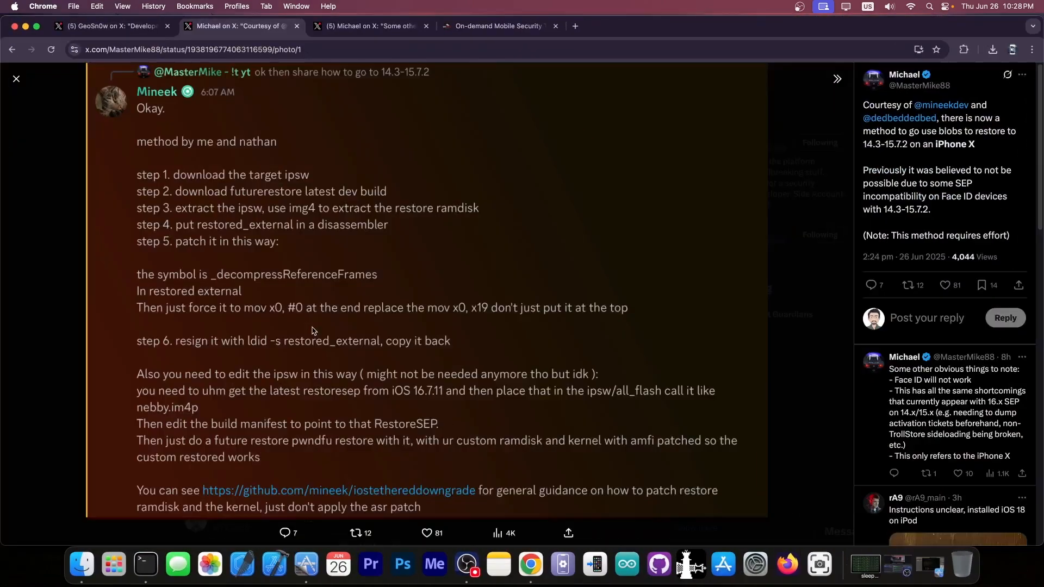
{"action": "mouse_move", "coordinate": [477, 313]}
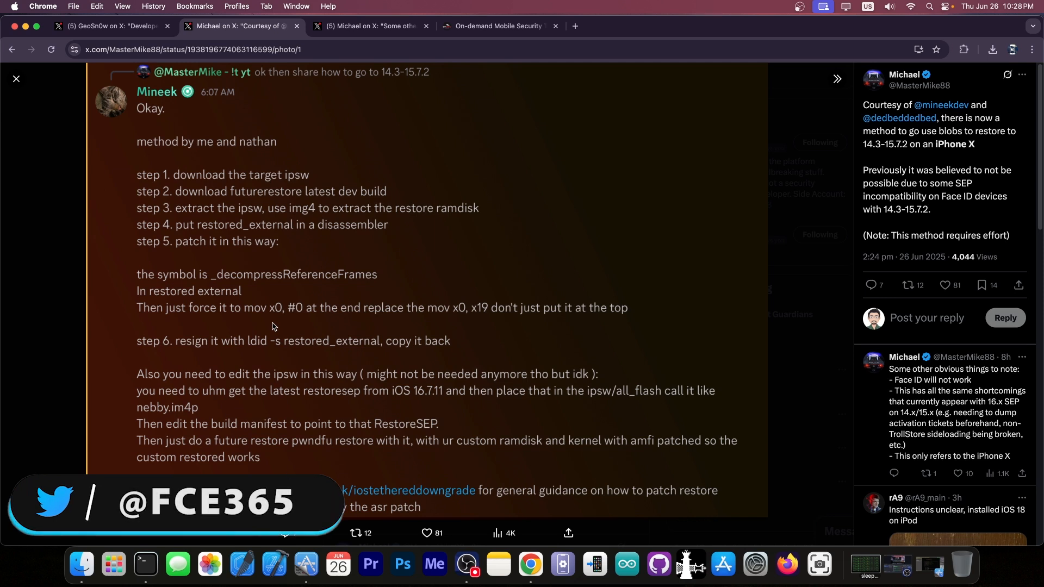
{"action": "mouse_move", "coordinate": [247, 358]}
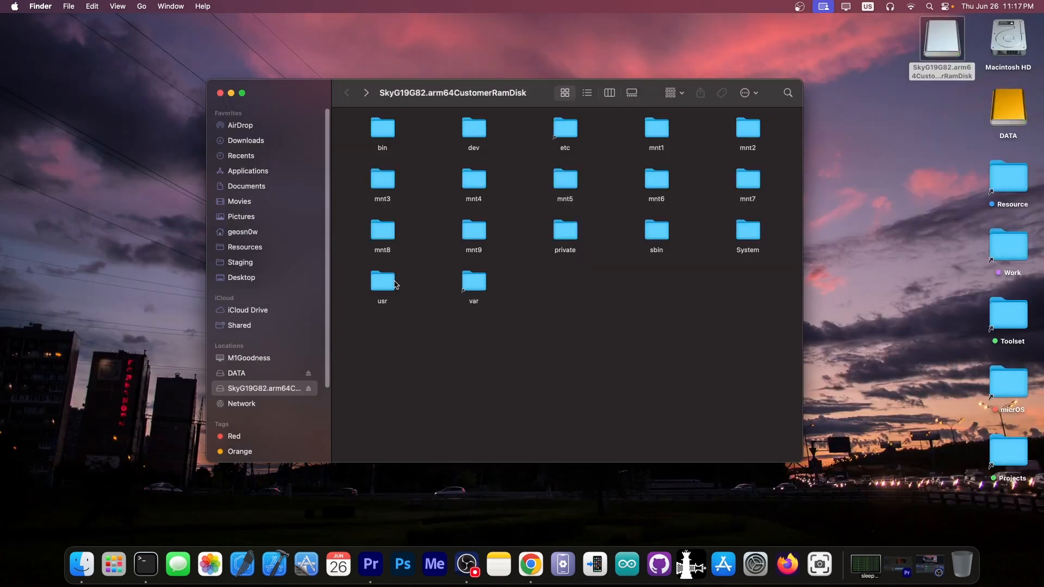
Open the SkyG19G82 ramdisk's usr folder and then a folder inside it
{"action": "double_click", "coordinate": [382, 281]}
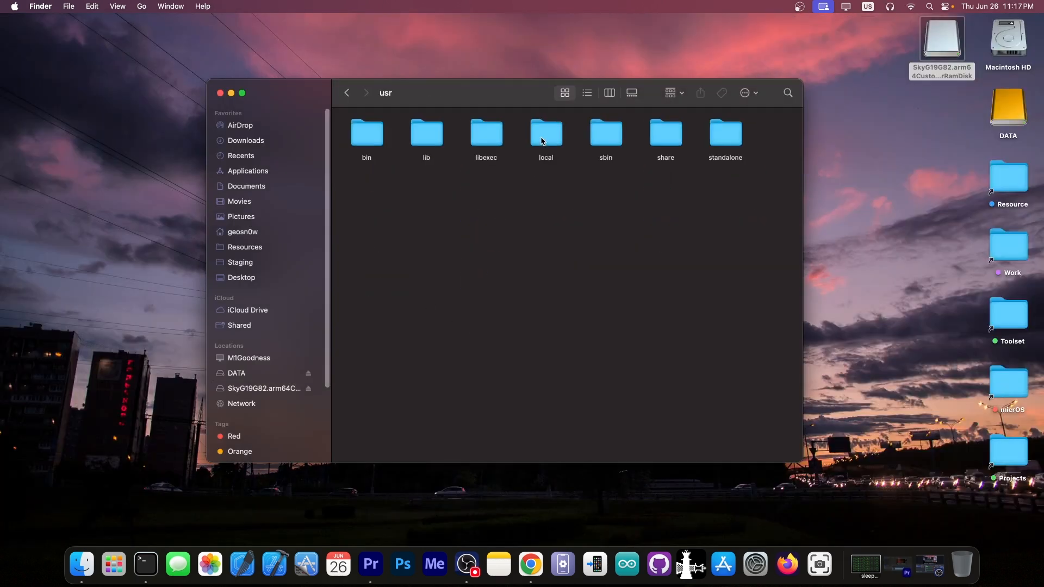
{"action": "double_click", "coordinate": [366, 133]}
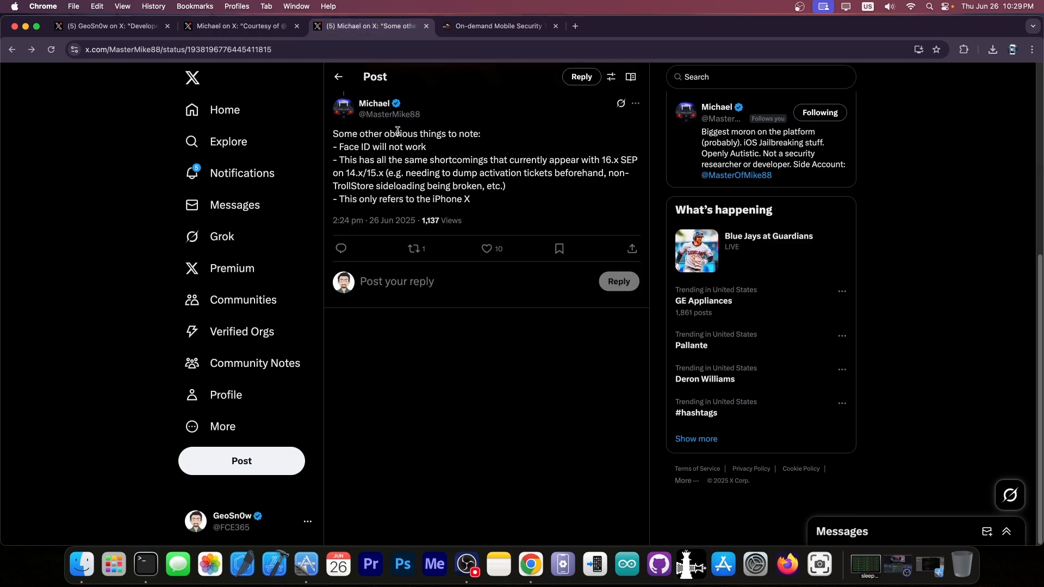
{"action": "mouse_move", "coordinate": [356, 300]}
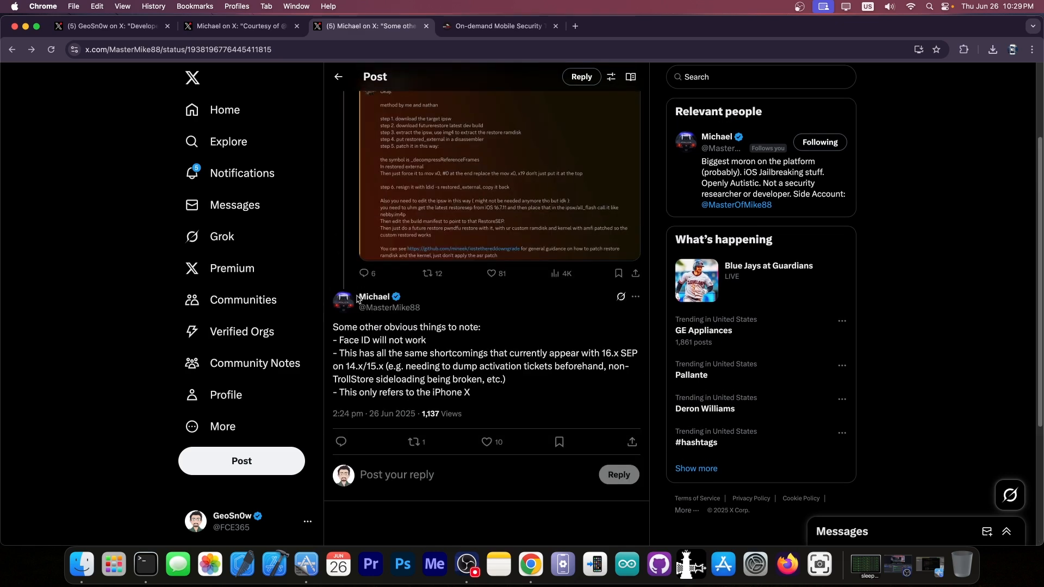
Switch back to the tab with the original iPhone X blob-restore announcement post
{"action": "left_click", "coordinate": [240, 26]}
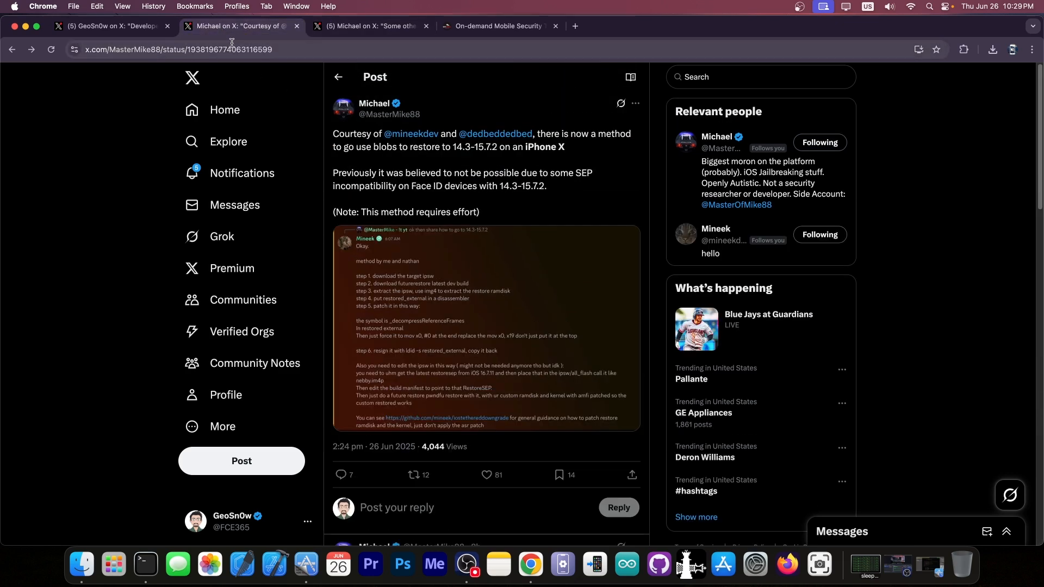
{"action": "mouse_move", "coordinate": [370, 566]}
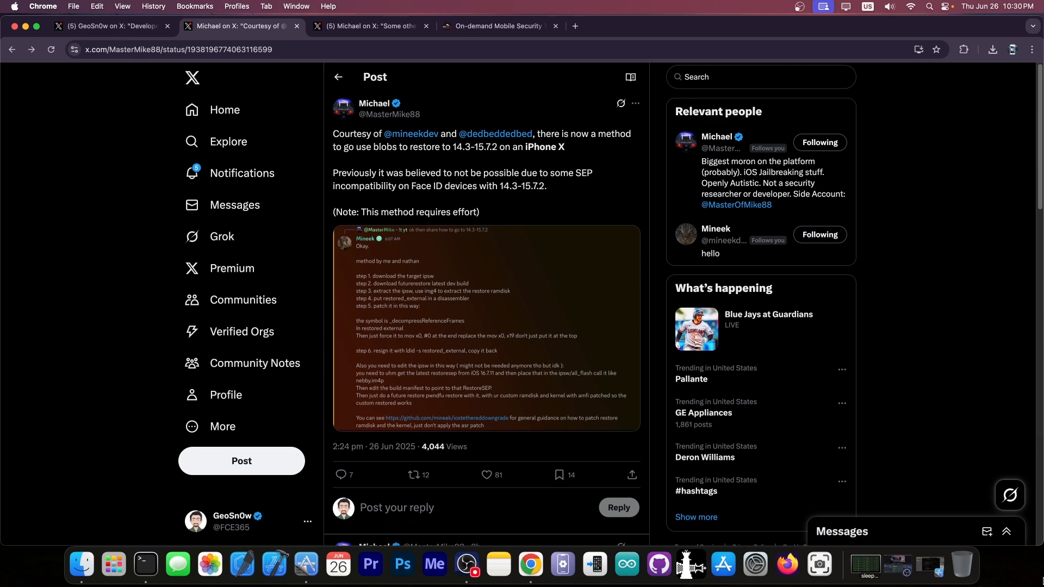
Bring up the 8kSec Academy mobile security courses page in Chrome
{"action": "left_click", "coordinate": [707, 564]}
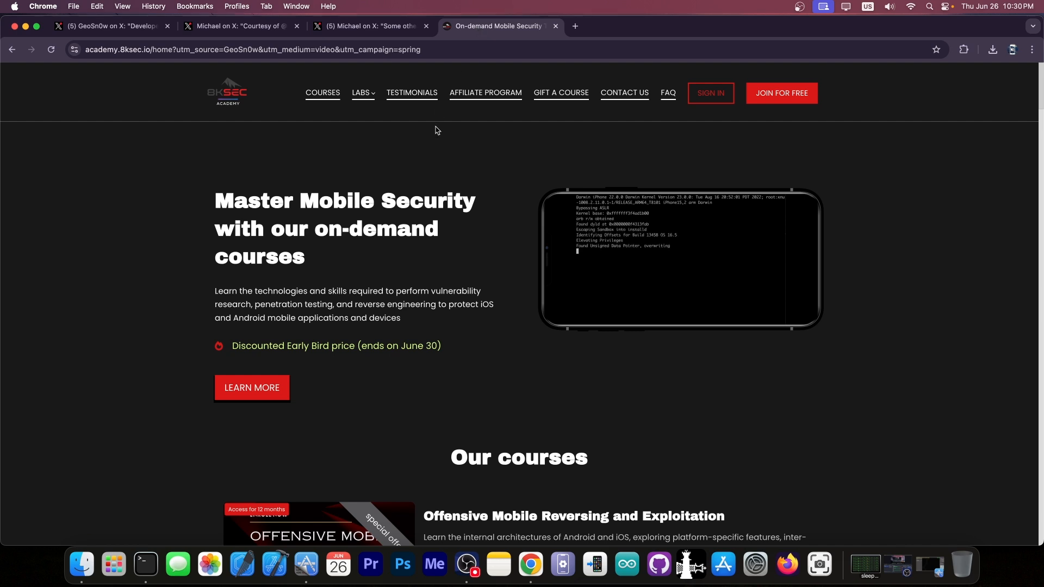
Open the Offensive iOS Internals course and scroll through its key objectives and prerequisites
{"action": "scroll", "scroll_direction": "down", "scroll_amount": 3}
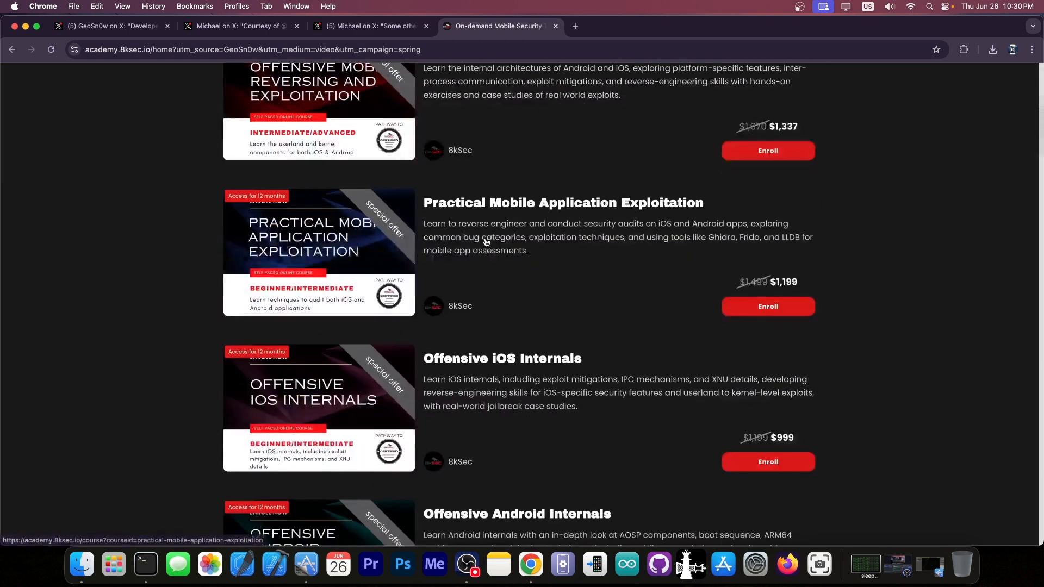
{"action": "left_click", "coordinate": [501, 358]}
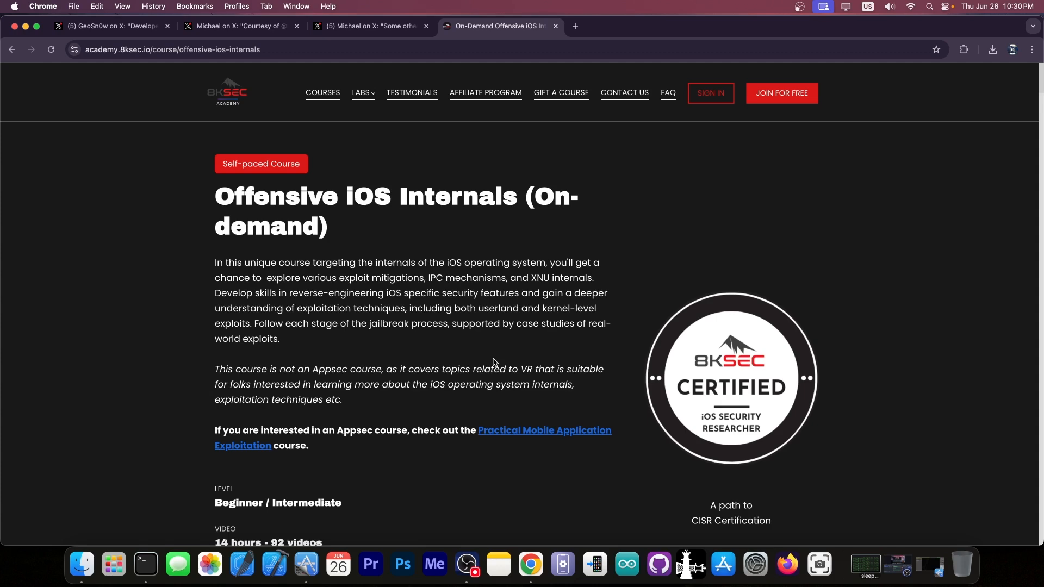
{"action": "scroll", "scroll_direction": "down", "scroll_amount": 3}
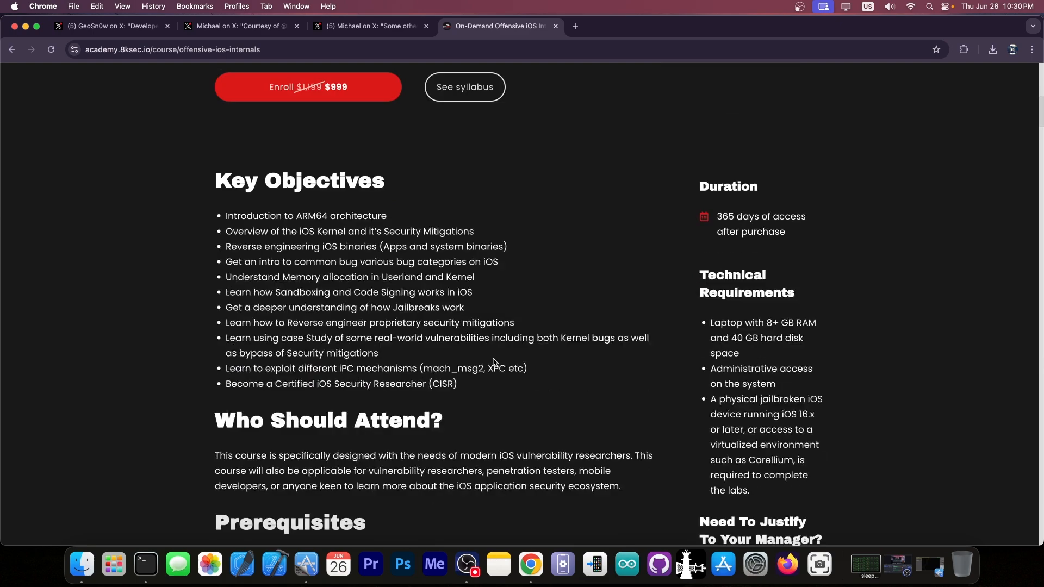
{"action": "scroll", "scroll_direction": "down", "scroll_amount": 3}
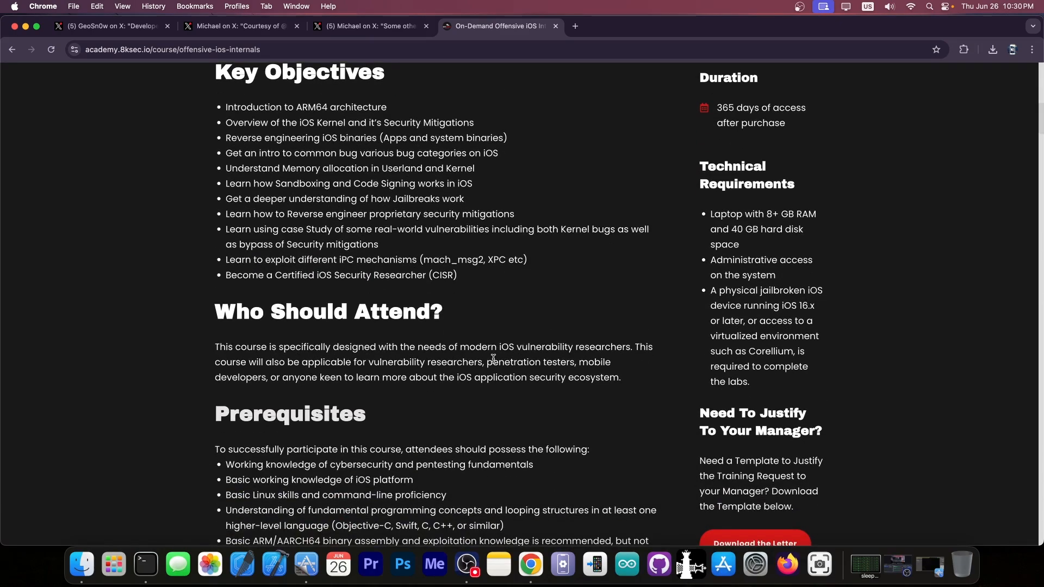
{"action": "scroll", "scroll_direction": "up", "scroll_amount": 3}
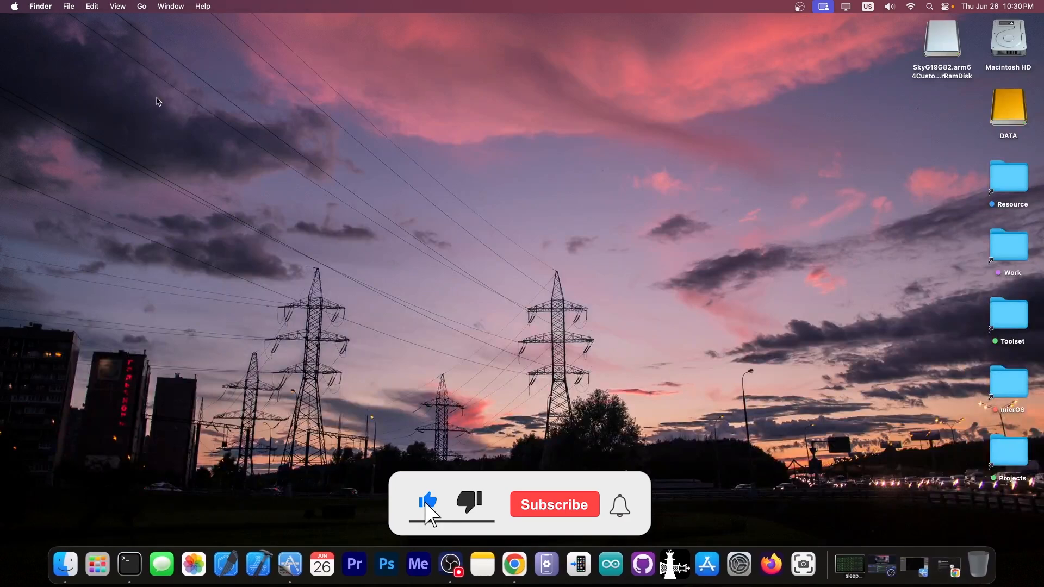
{"action": "left_click", "coordinate": [553, 504]}
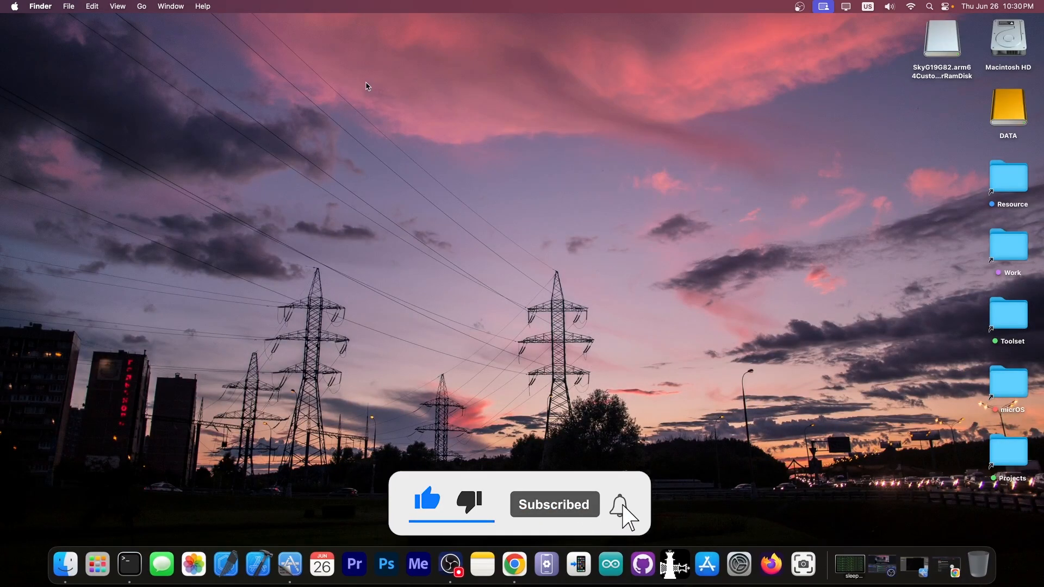